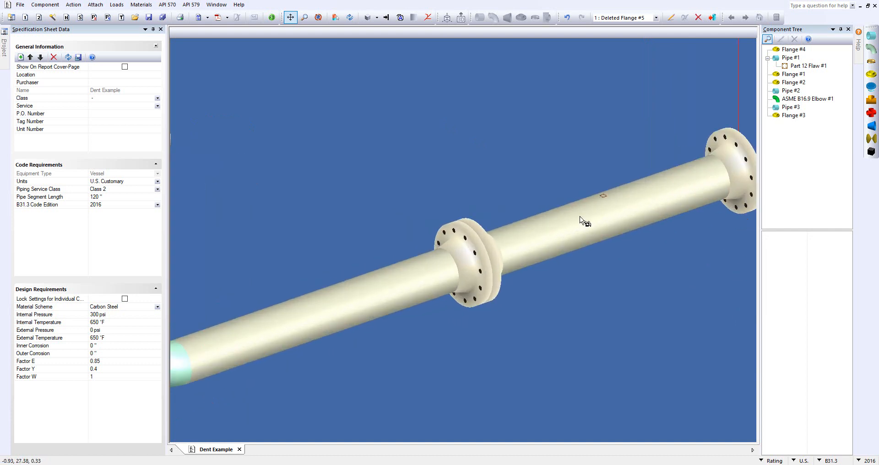
Zoom out over the pipe run and select Part 12 Flaw #1 under Pipe #1
scroll(up, 3)
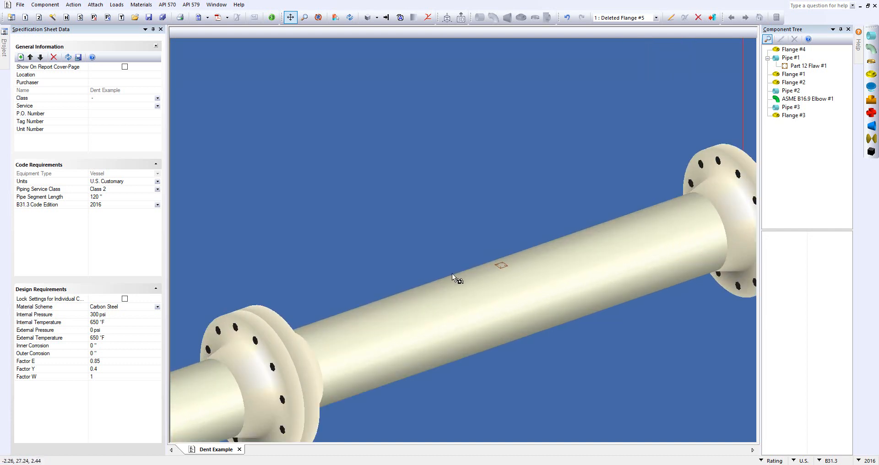
drag(457, 277, 432, 245)
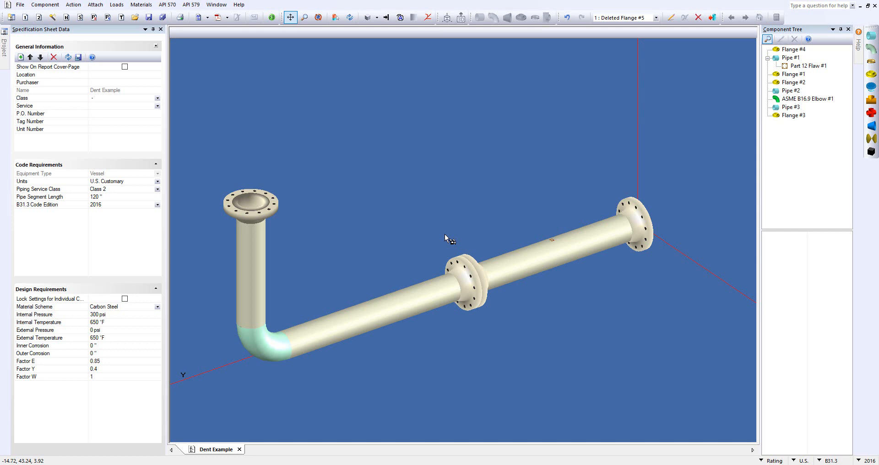
mouse_move(215, 42)
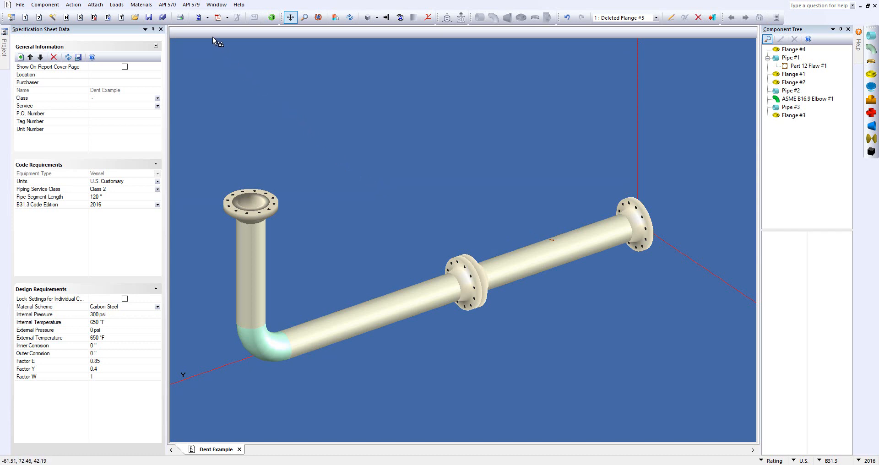
click(167, 4)
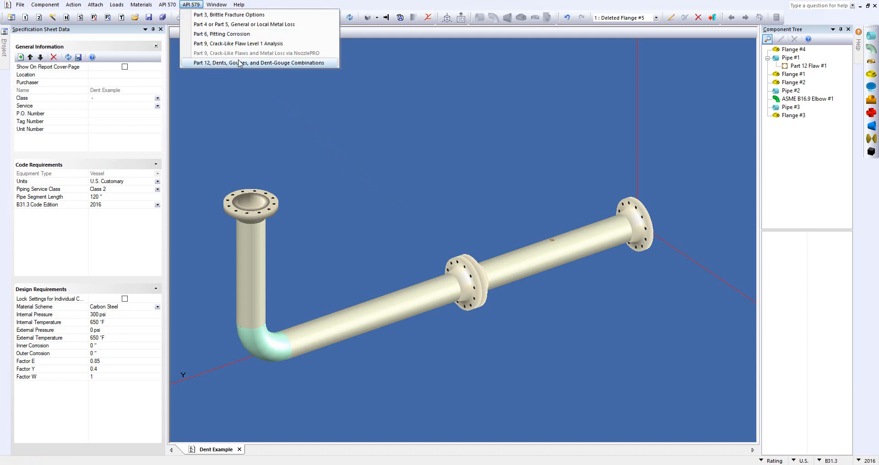
mouse_move(247, 66)
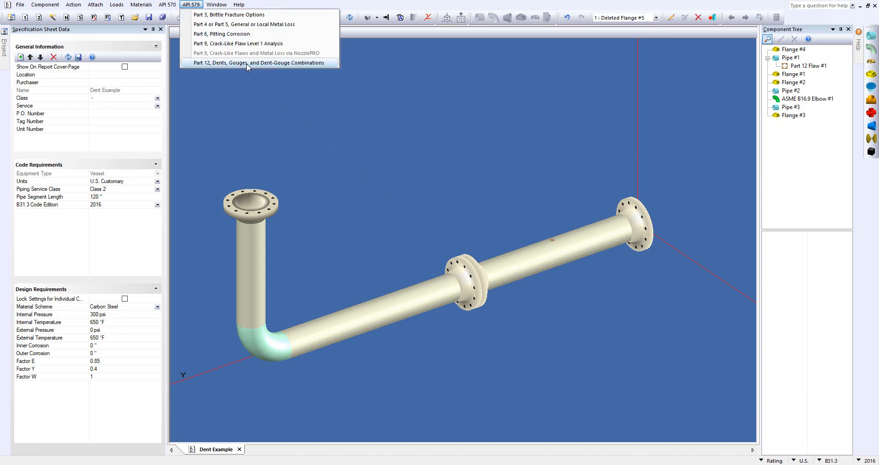
mouse_move(328, 65)
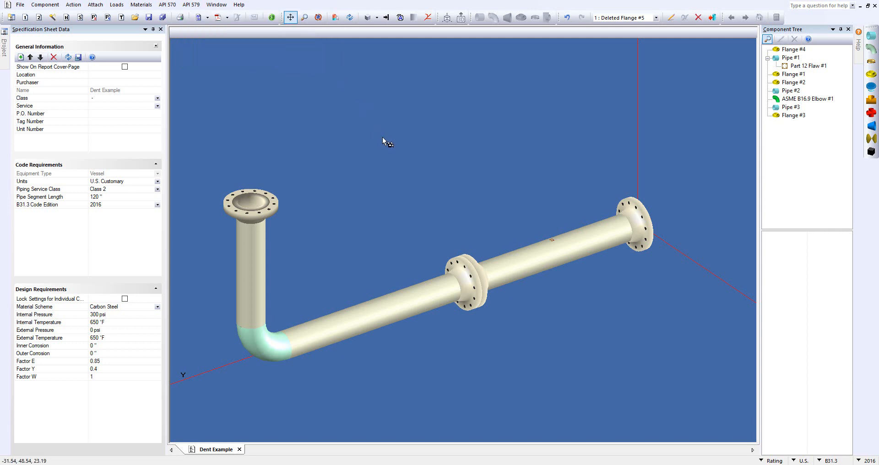
mouse_move(516, 238)
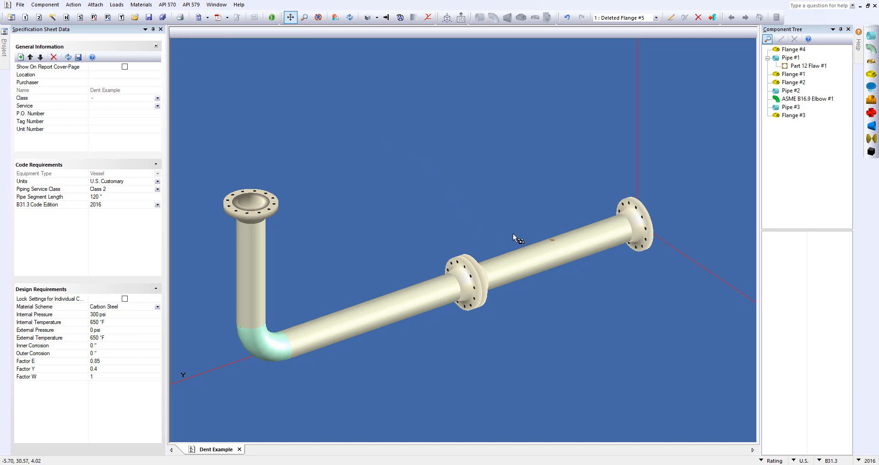
scroll(up, 3)
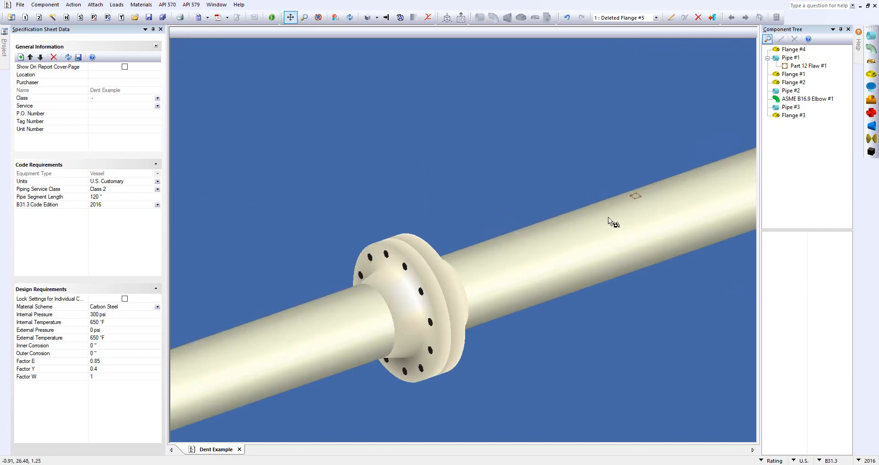
click(634, 196)
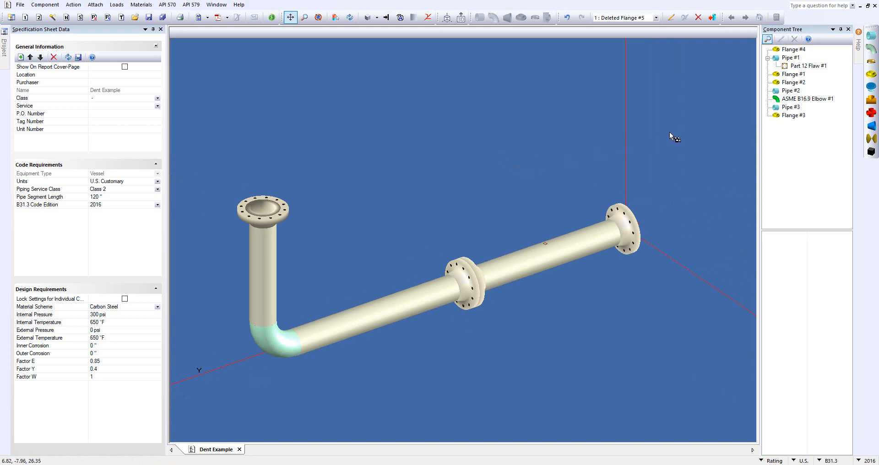
click(808, 65)
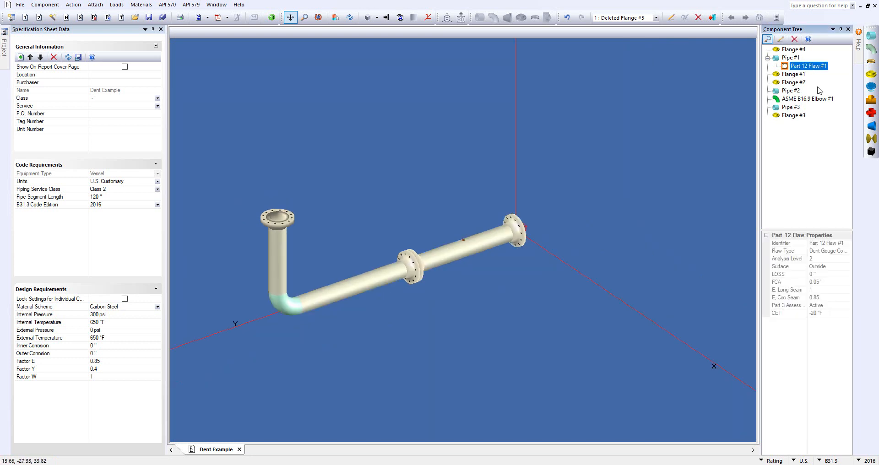
Open Part 12 Flaw #1's API 579 Dents, Gouges, and Dent-Gouge Combinations dialog
double_click(808, 65)
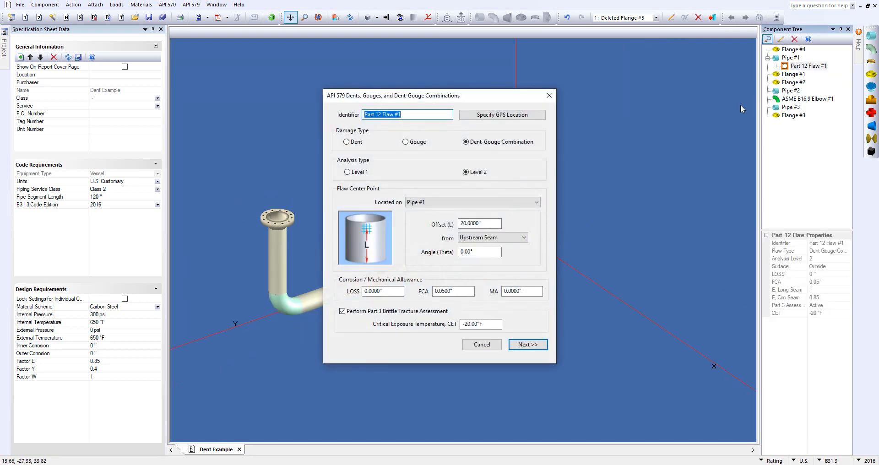
mouse_move(638, 178)
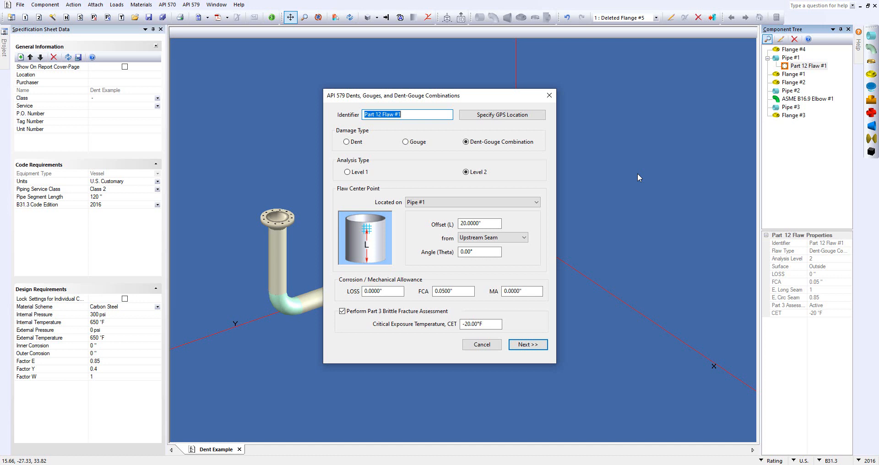
mouse_move(437, 126)
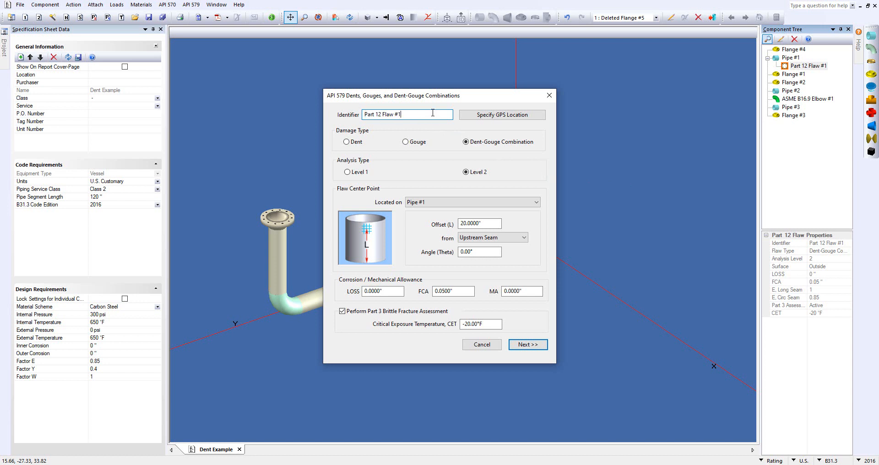
mouse_move(445, 126)
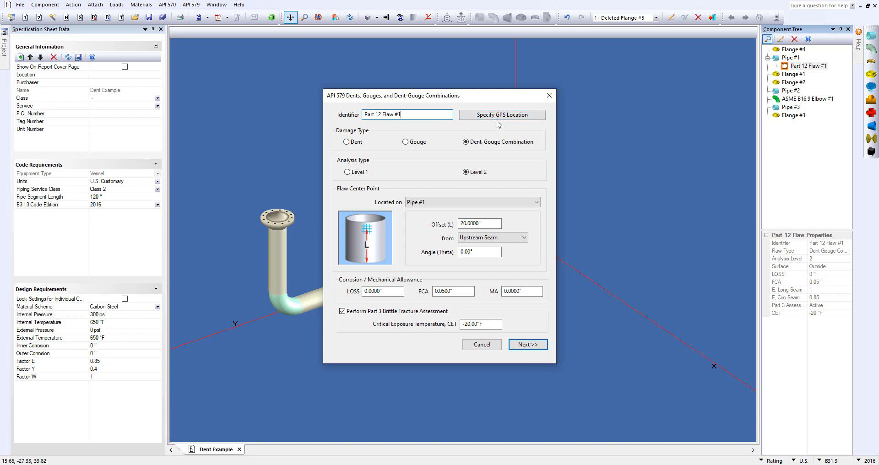
mouse_move(360, 145)
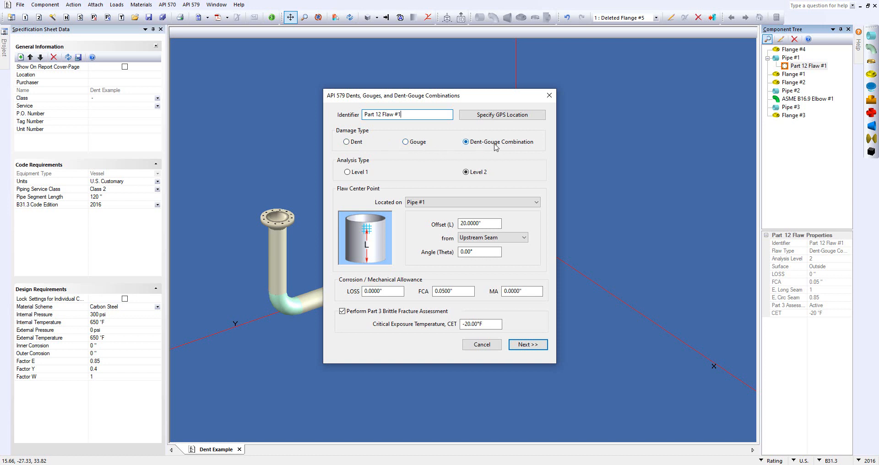
mouse_move(347, 172)
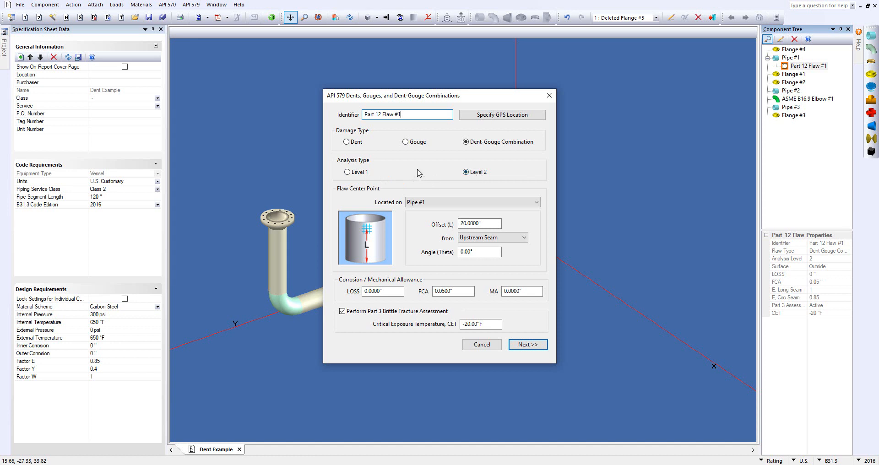
mouse_move(390, 259)
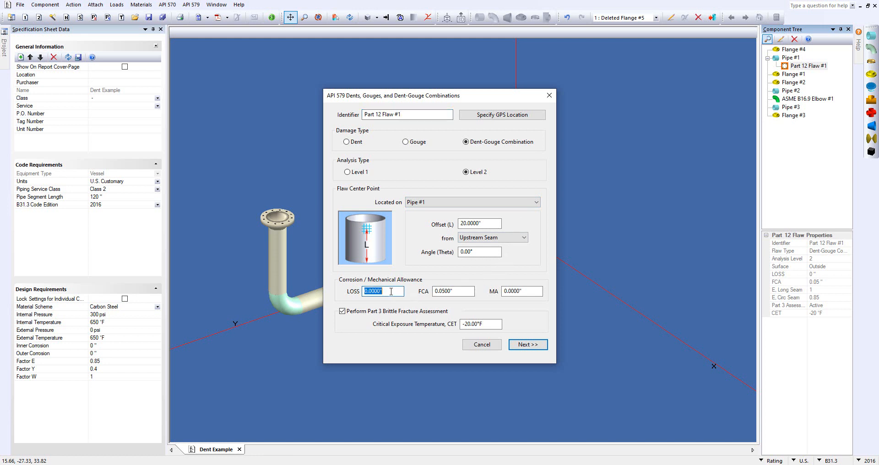
click(453, 291)
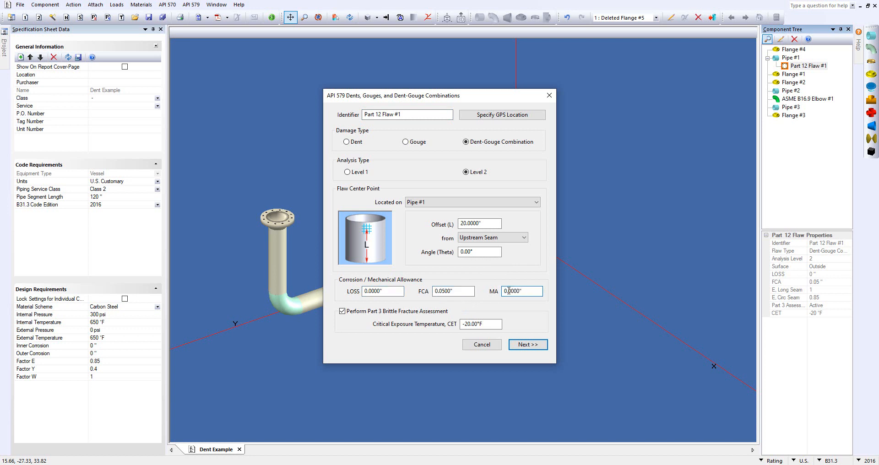
click(342, 311)
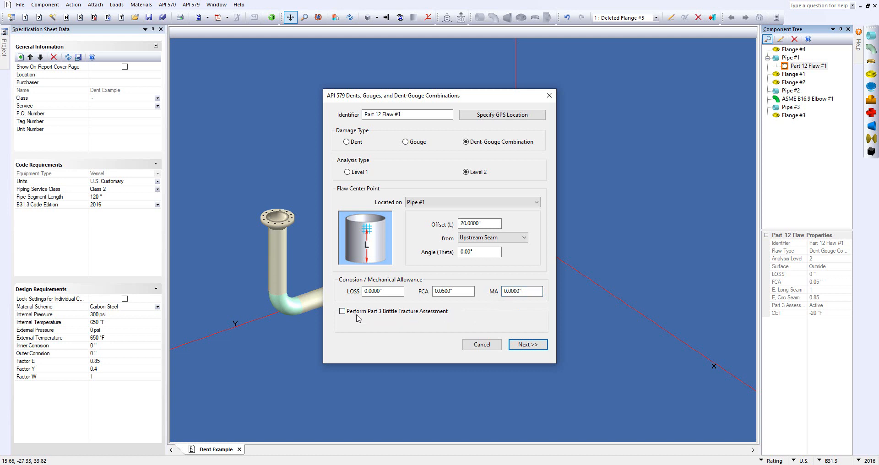
click(342, 311)
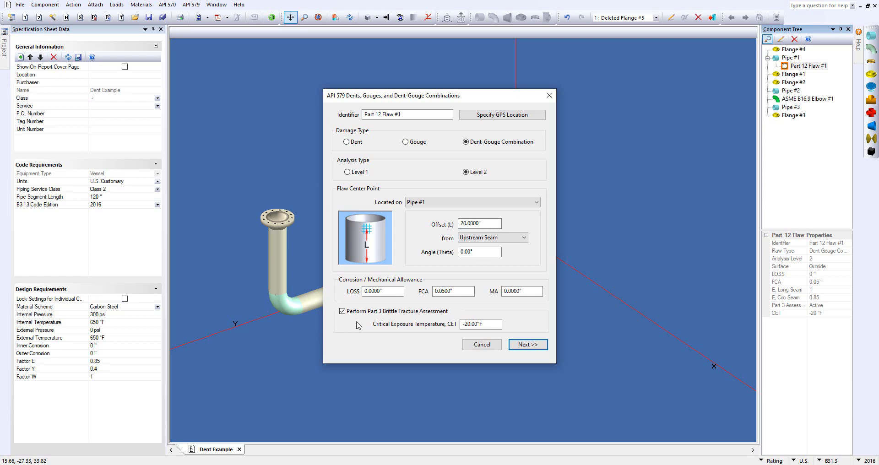
Review the dent depth, leave Cyclic Service unchecked, and confirm the dent-gouge dimensions
click(526, 344)
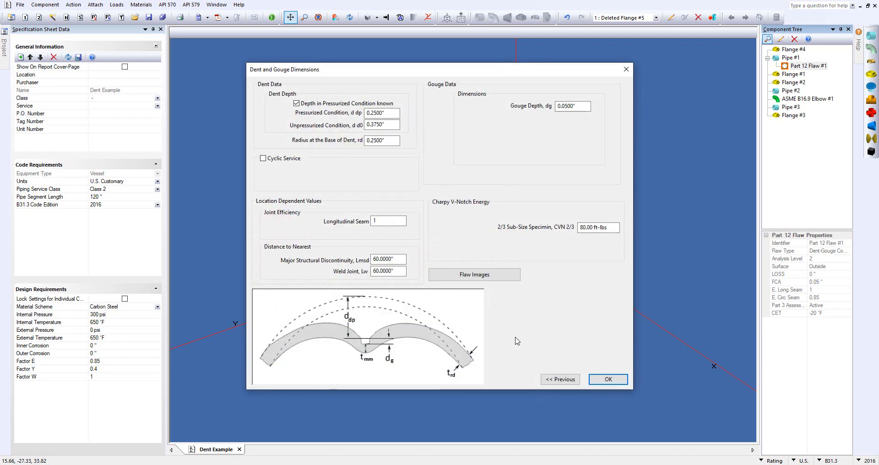
mouse_move(530, 334)
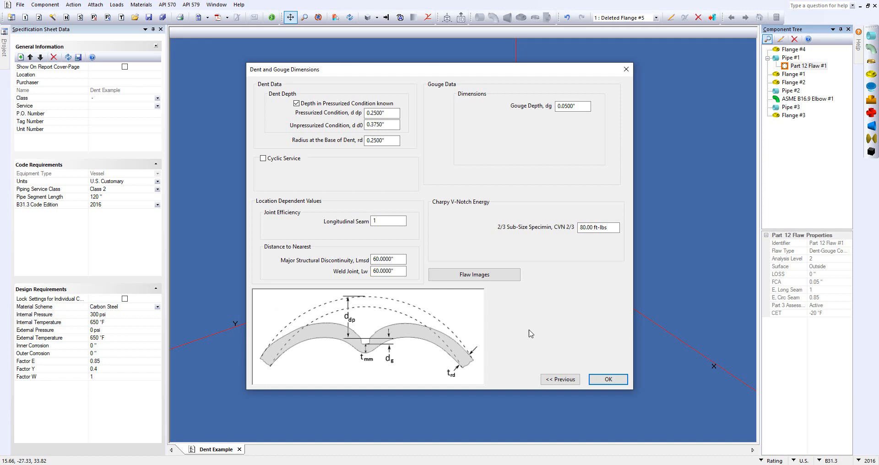
mouse_move(416, 135)
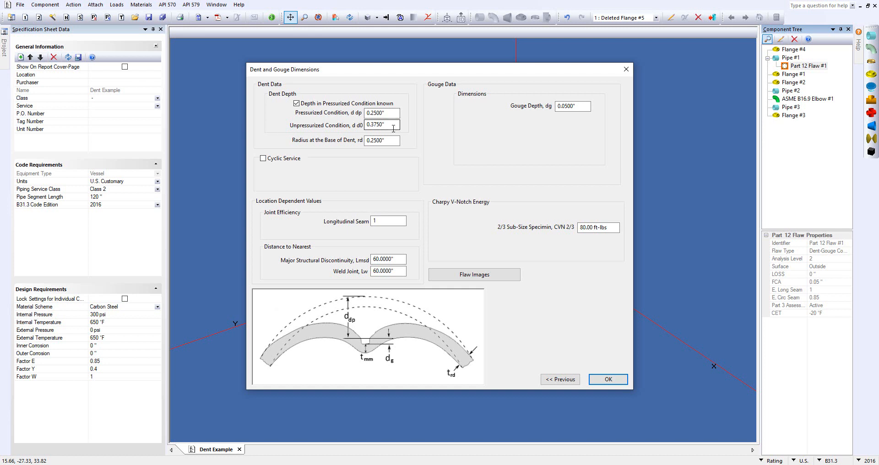
triple_click(382, 141)
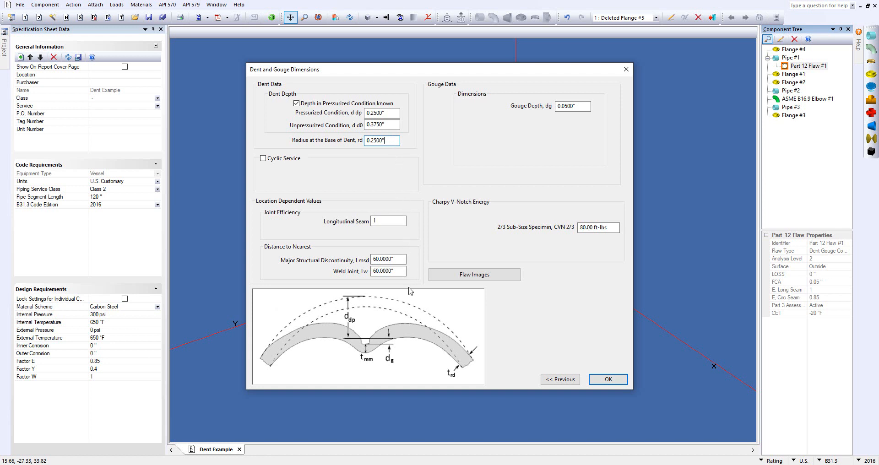
mouse_move(300, 341)
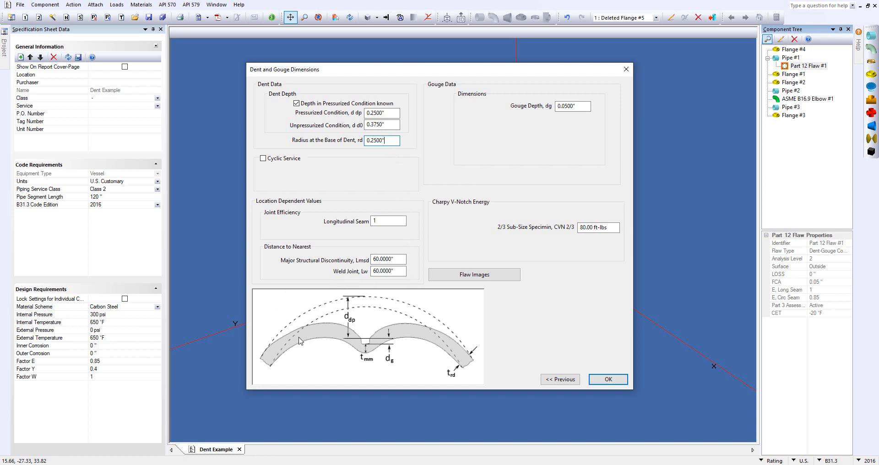
mouse_move(323, 299)
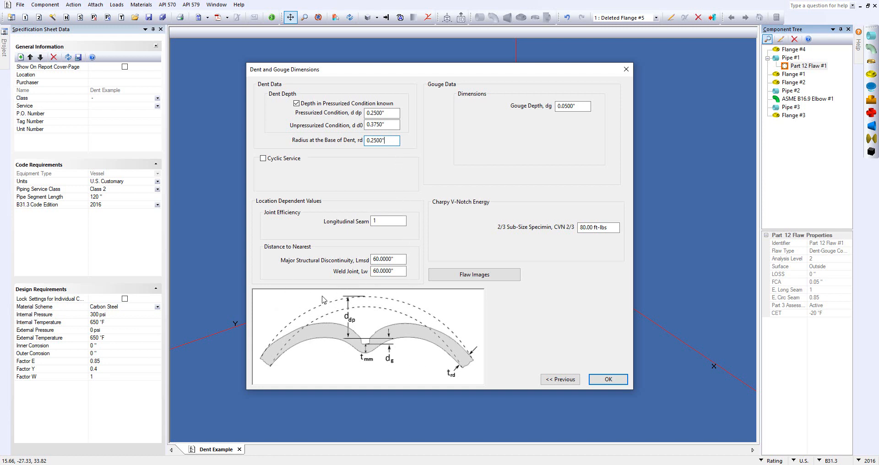
click(263, 158)
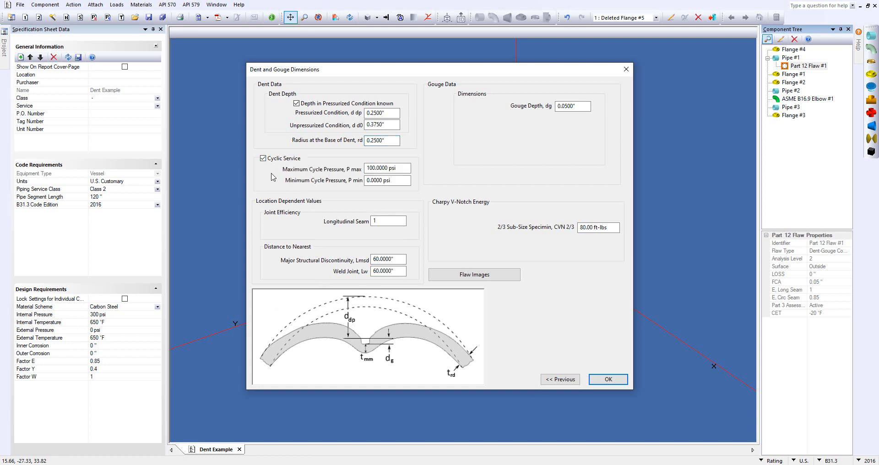
click(263, 158)
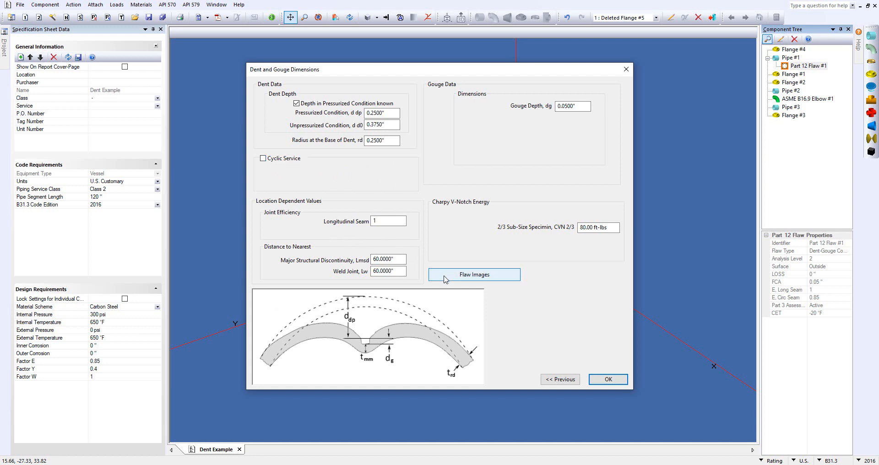
mouse_move(456, 276)
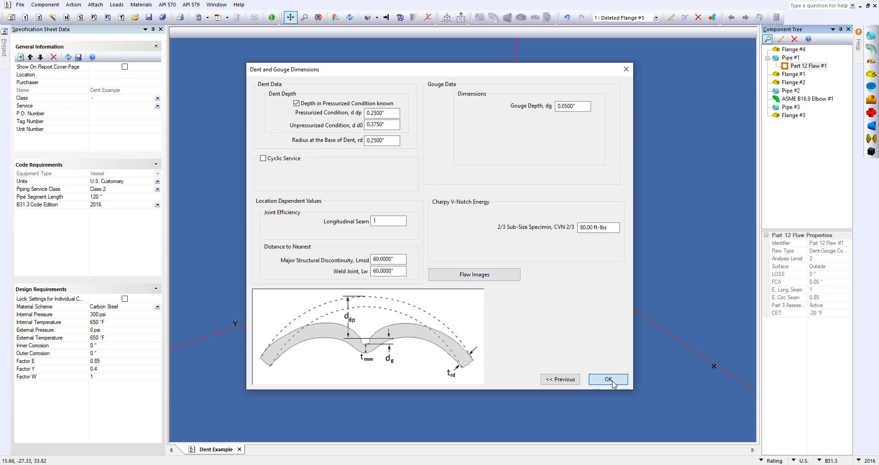
click(607, 379)
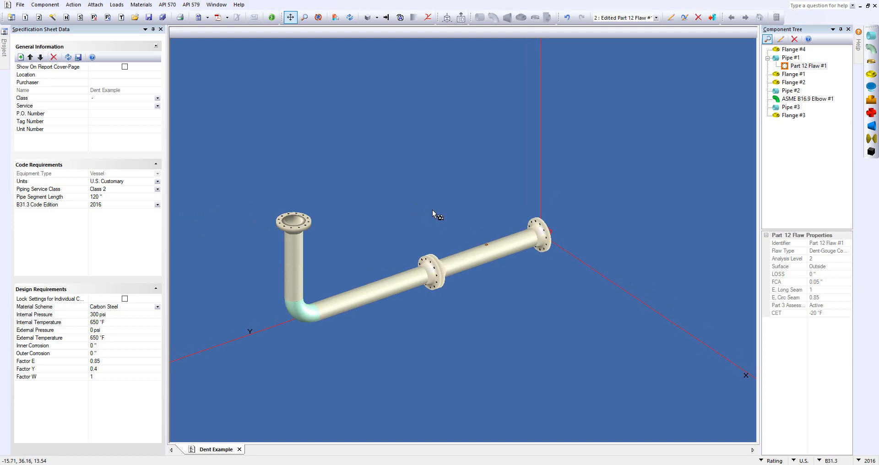
mouse_move(429, 211)
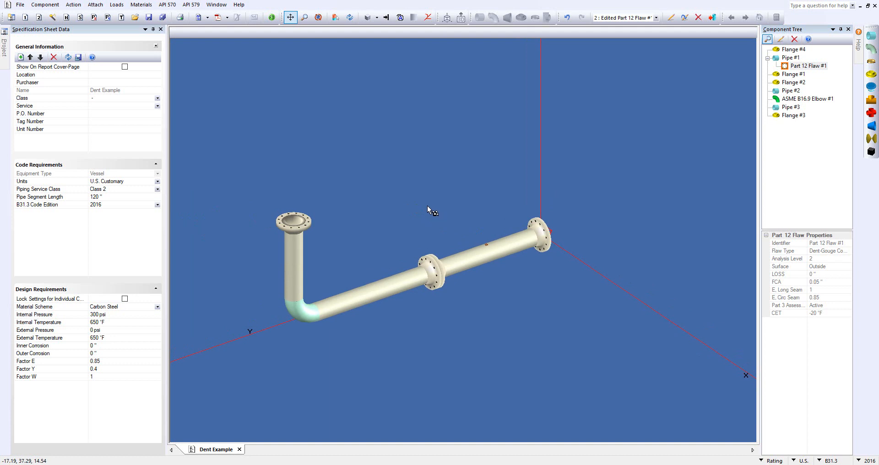
mouse_move(279, 34)
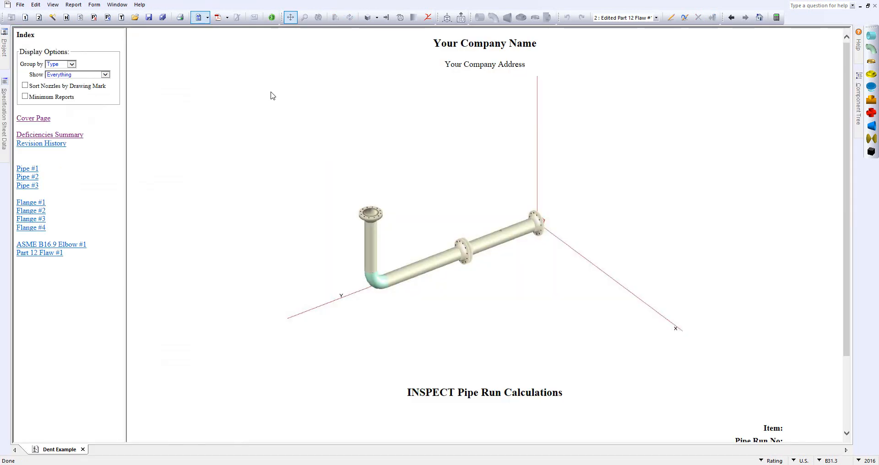
mouse_move(269, 126)
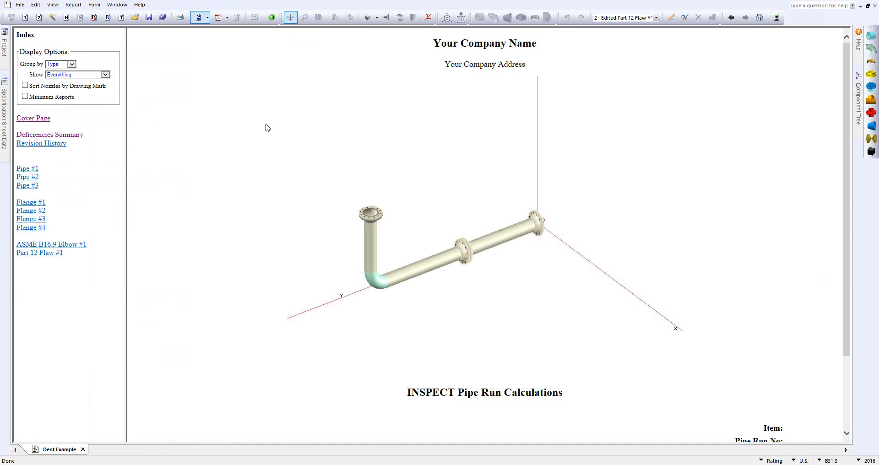
mouse_move(147, 162)
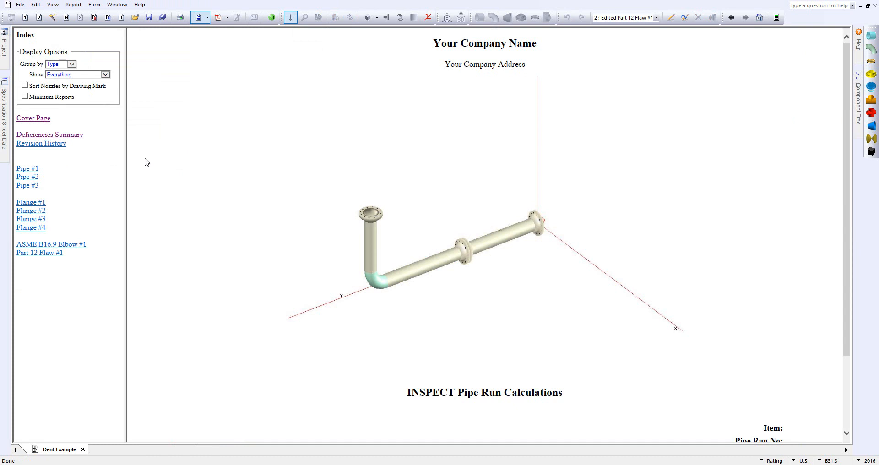
mouse_move(44, 172)
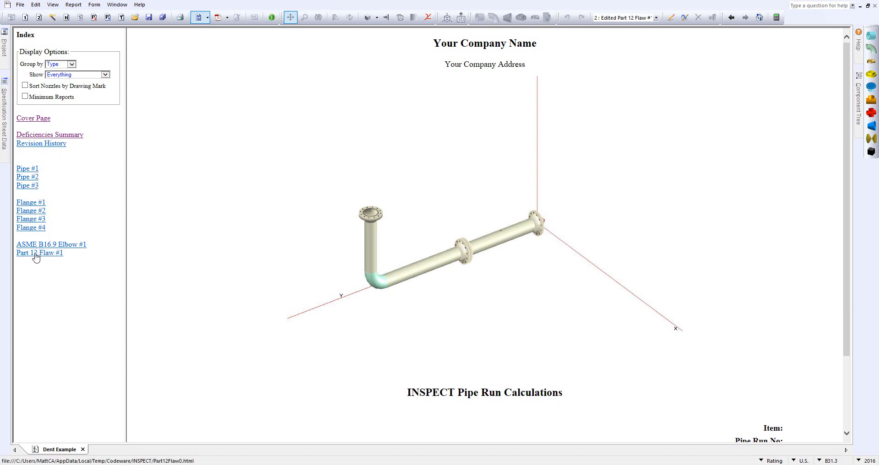
Read the Part 12 Flaw #1 report from Results Summary through brittle fracture, RSF and reduced MAWP
click(38, 252)
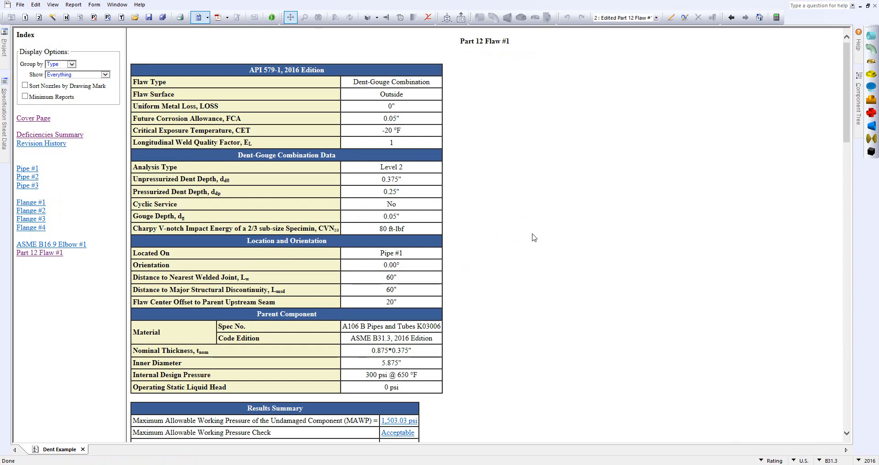
mouse_move(497, 179)
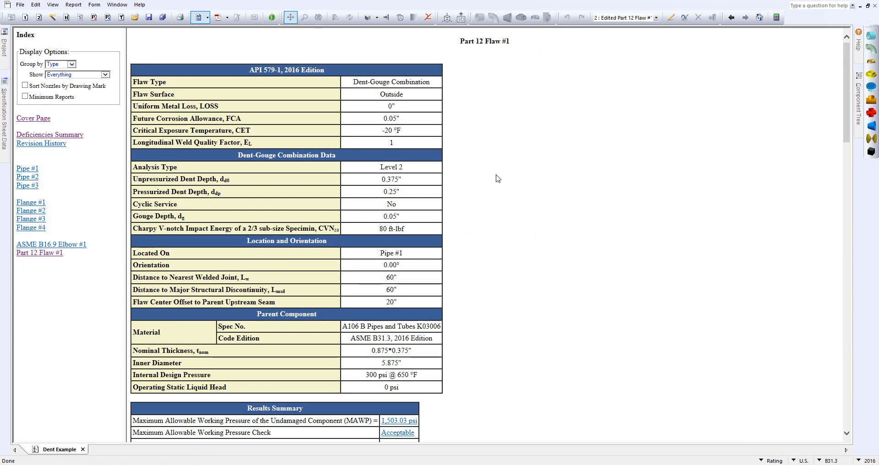
scroll(down, 3)
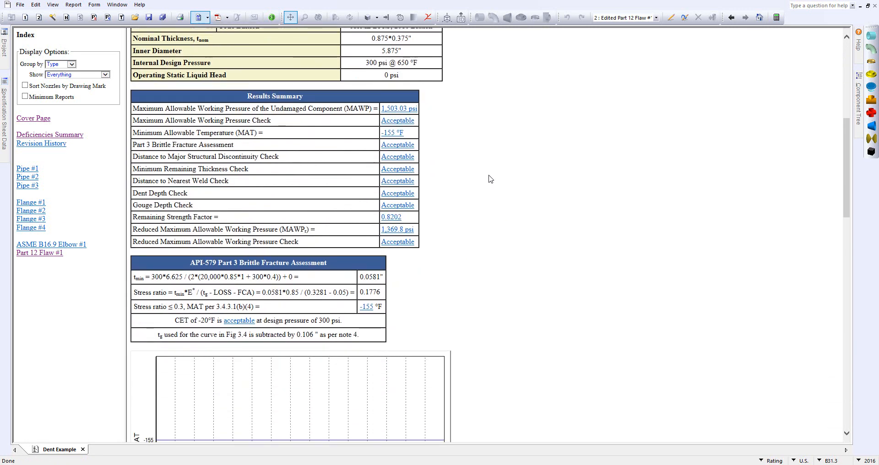
mouse_move(437, 232)
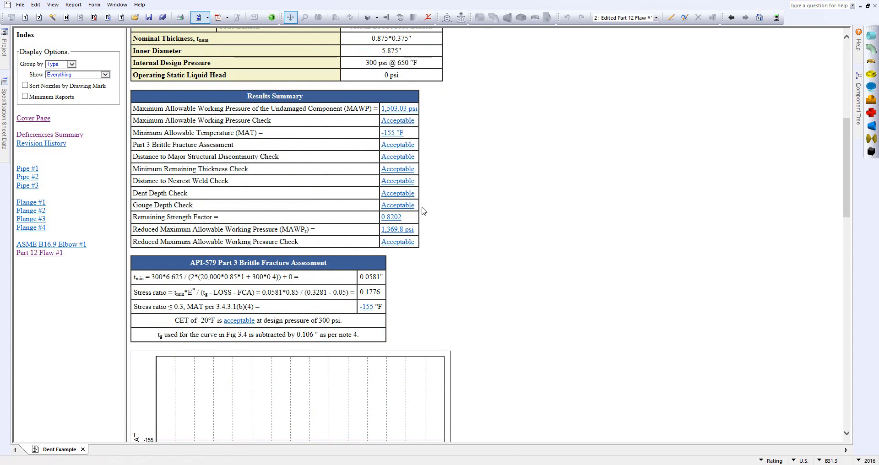
mouse_move(419, 172)
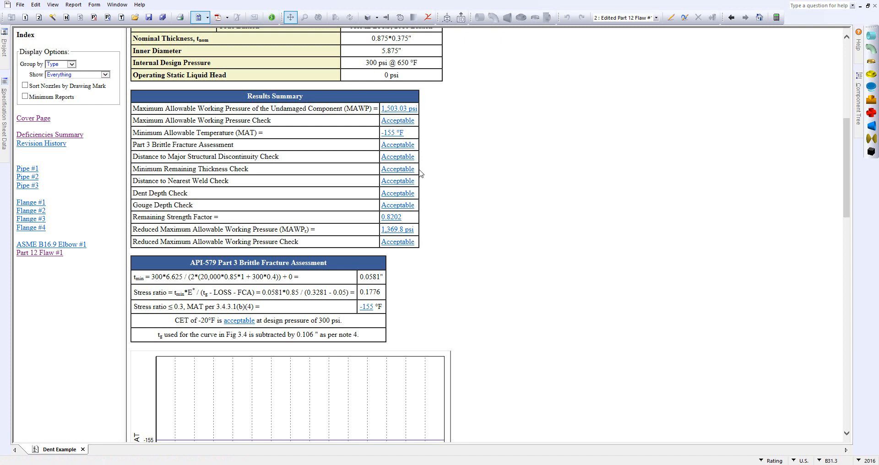
scroll(down, 3)
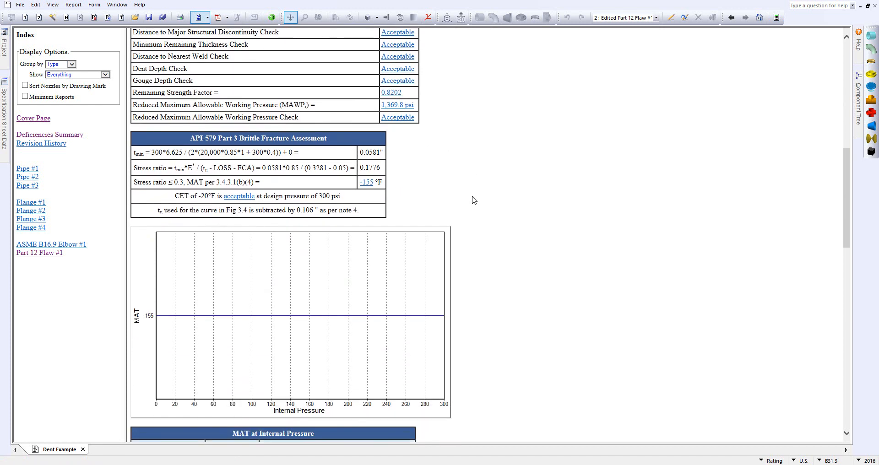
mouse_move(194, 139)
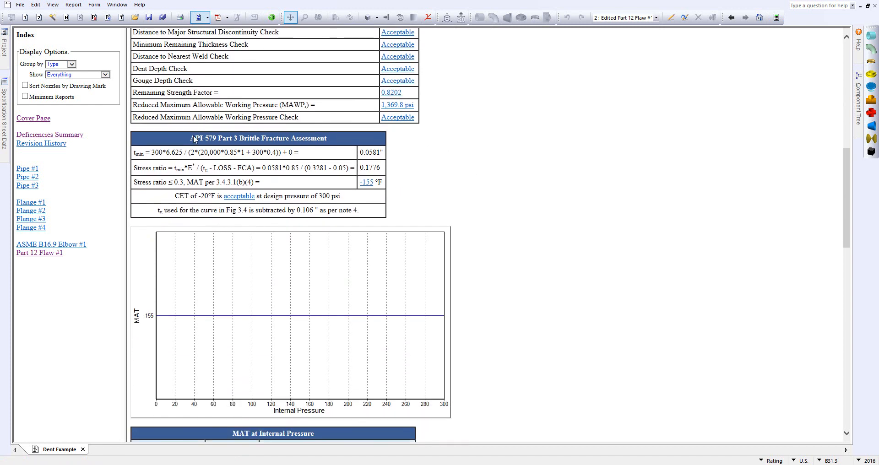
mouse_move(301, 204)
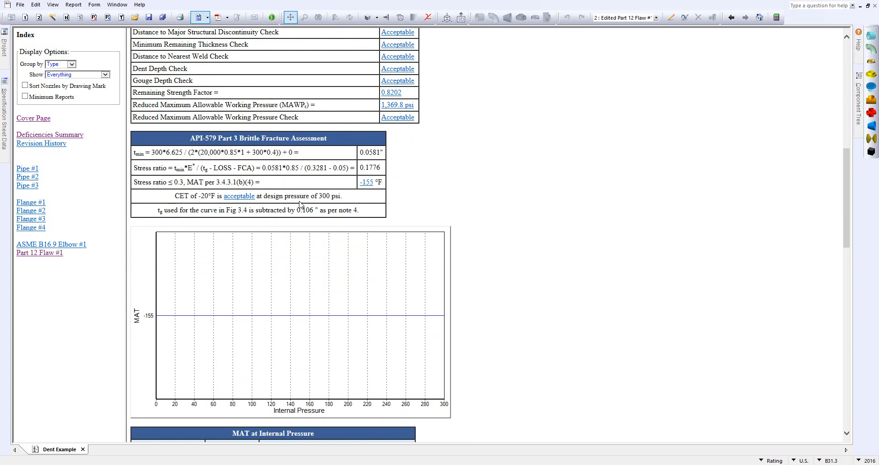
mouse_move(436, 205)
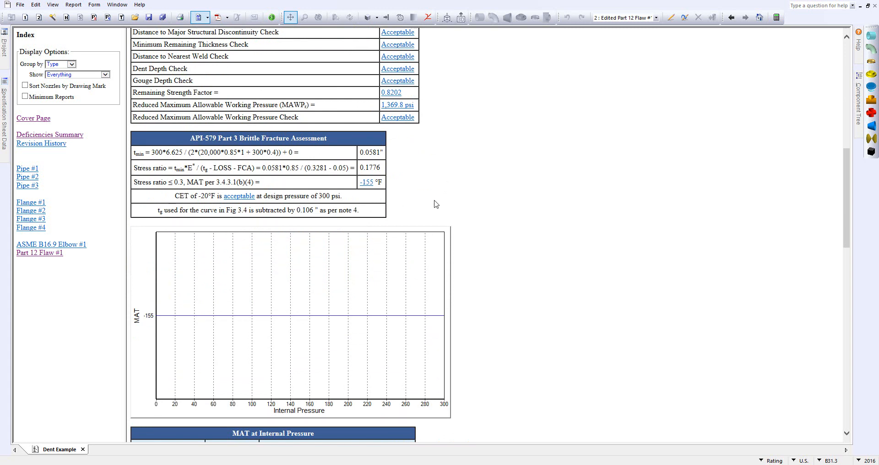
scroll(down, 3)
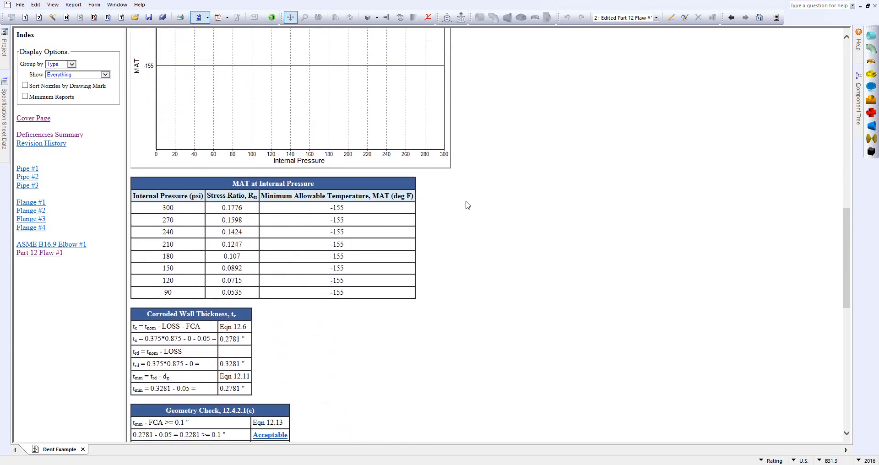
scroll(down, 3)
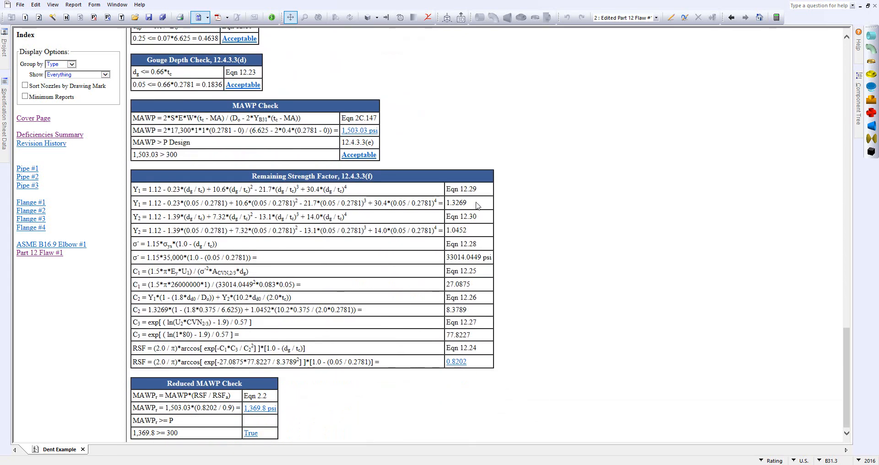
mouse_move(378, 270)
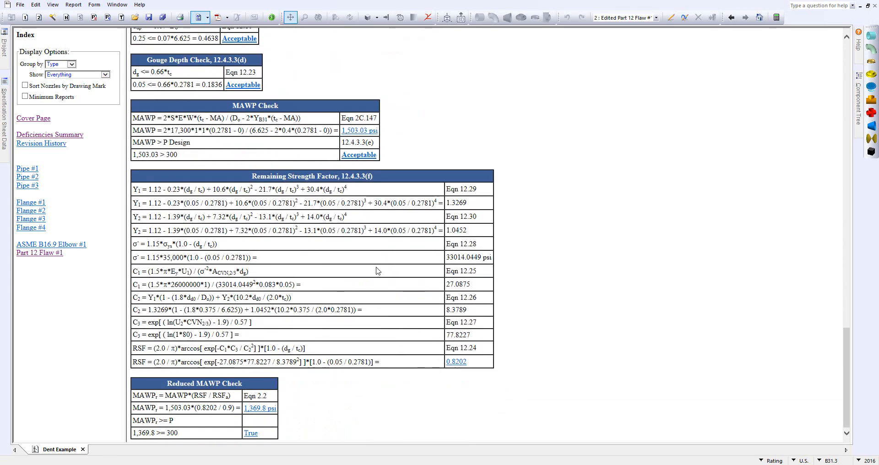
mouse_move(358, 413)
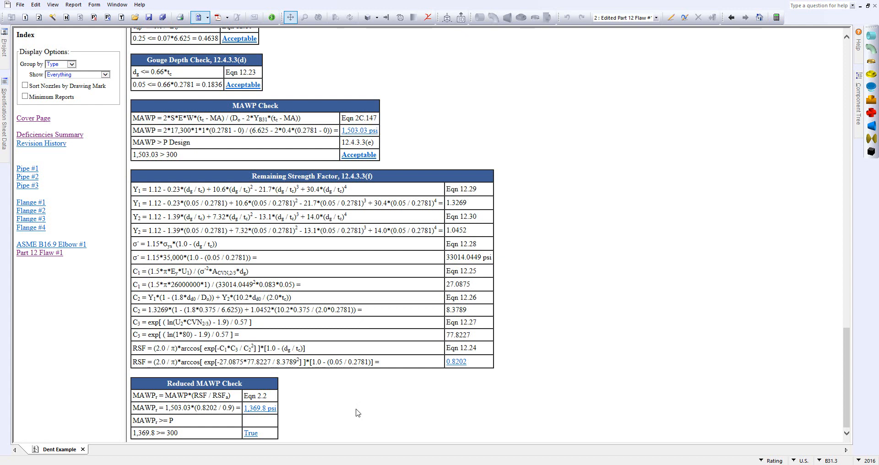